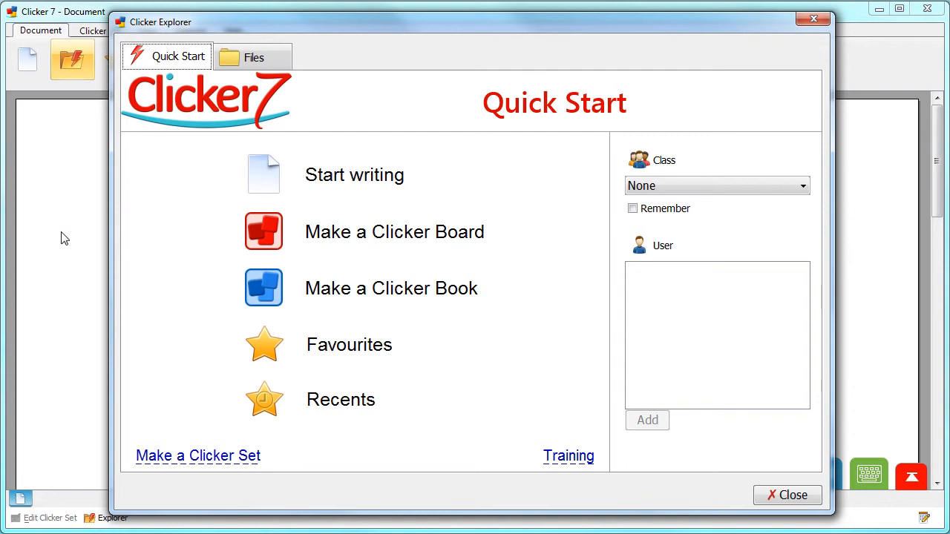
mouse_move(264, 236)
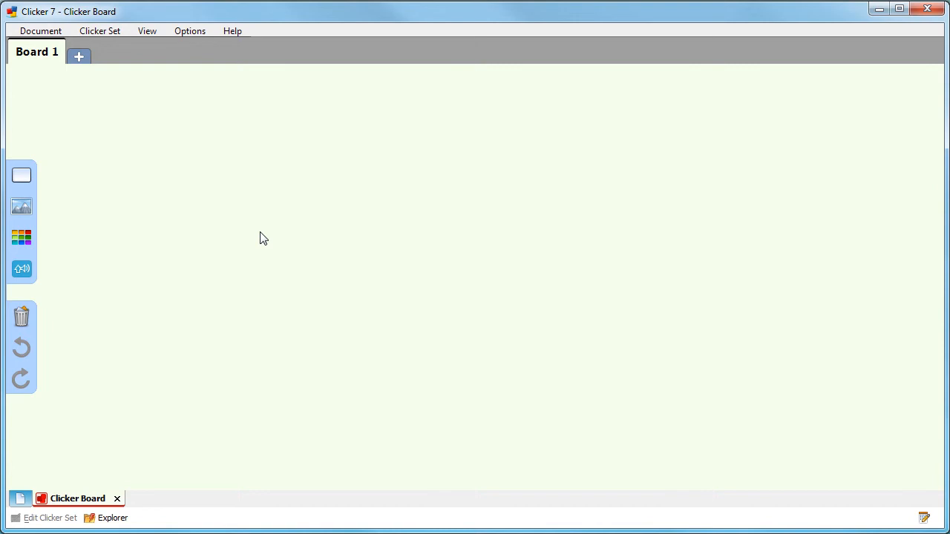
Place an empty rectangular text box on the board, left of centre, from the Objects panel
click(21, 175)
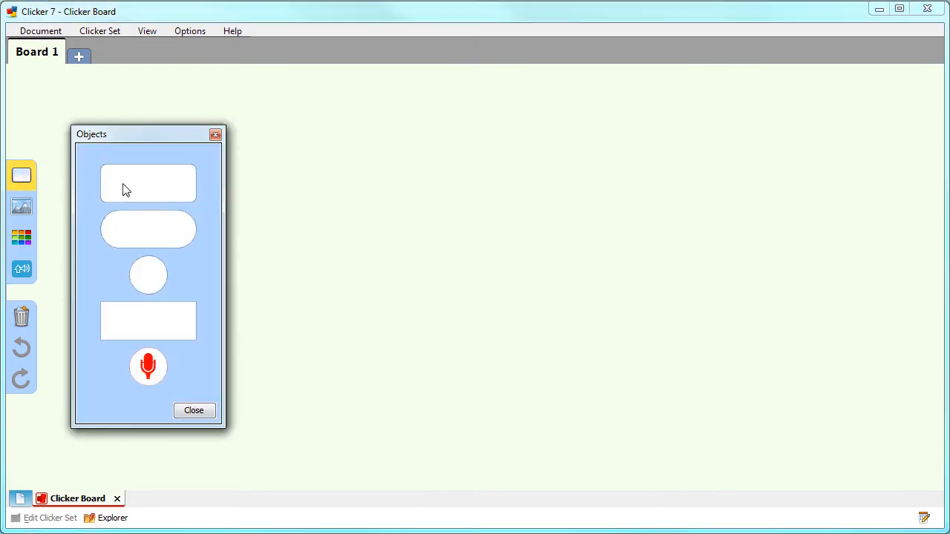
drag(148, 185, 347, 207)
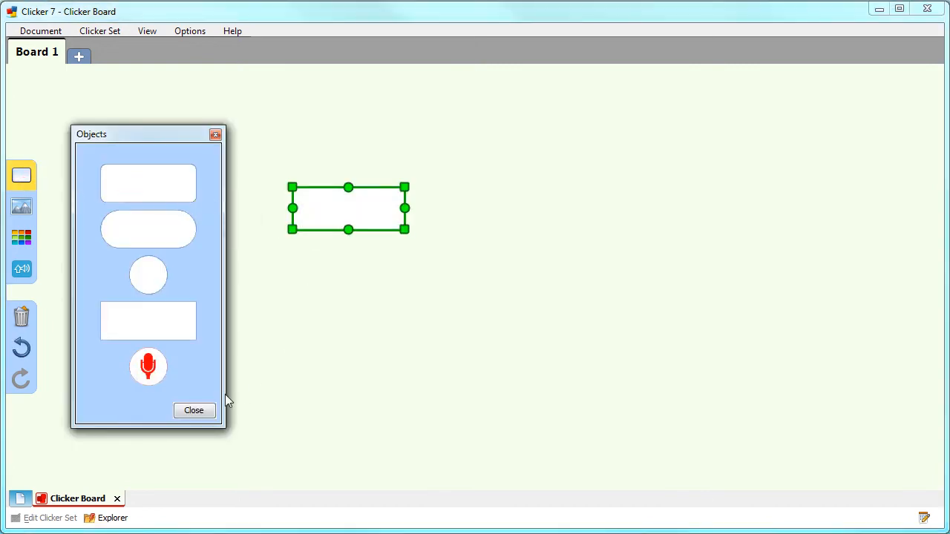
click(193, 410)
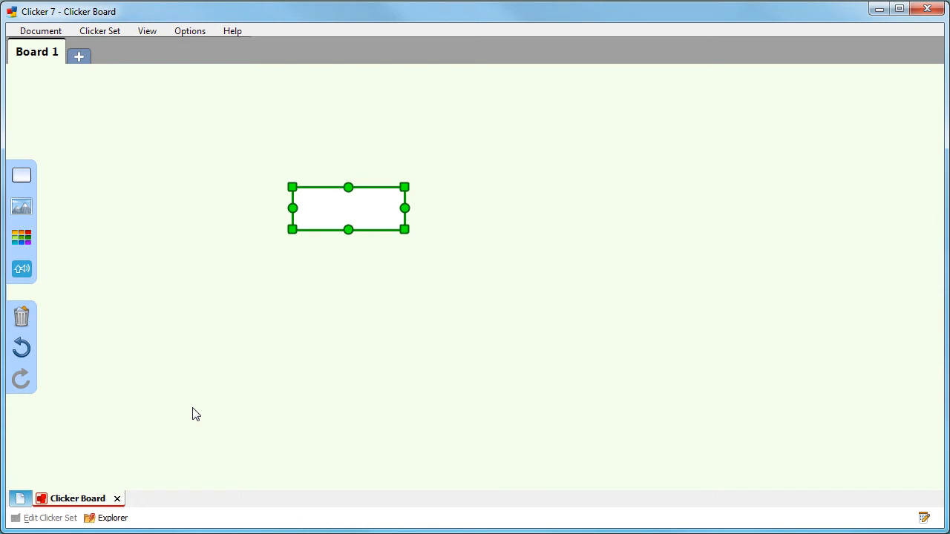
Enter 'radish' as the text of the first box
text(ra)
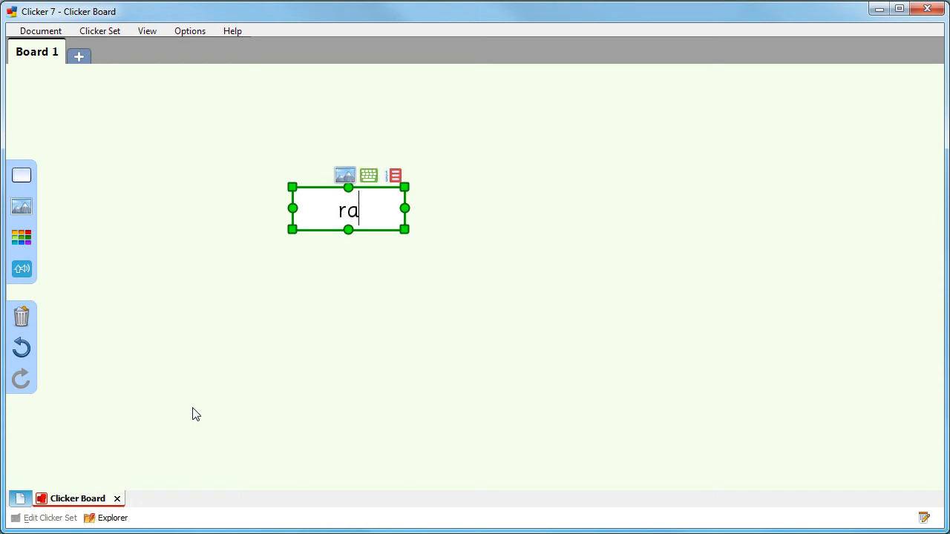
text(dish)
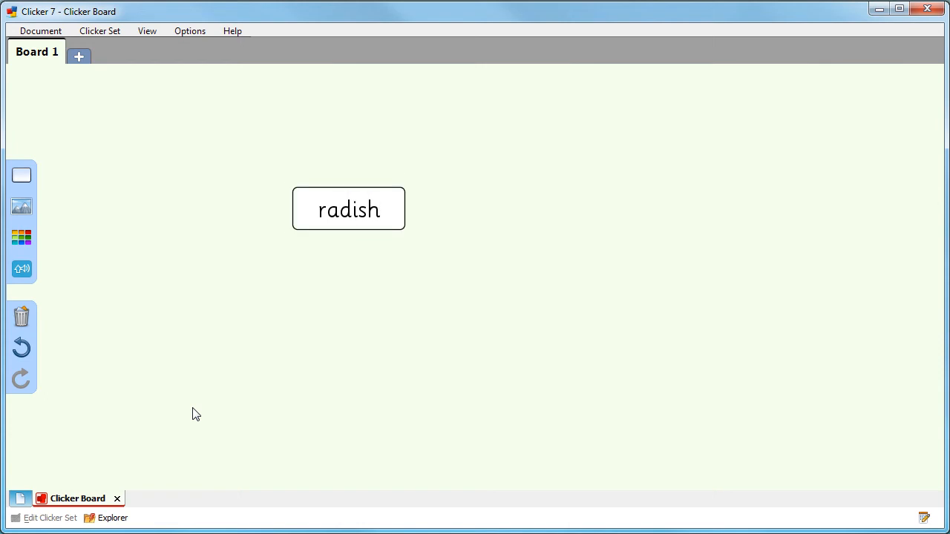
Place a second empty rectangular box near the top of the board, above right of 'radish'
click(21, 176)
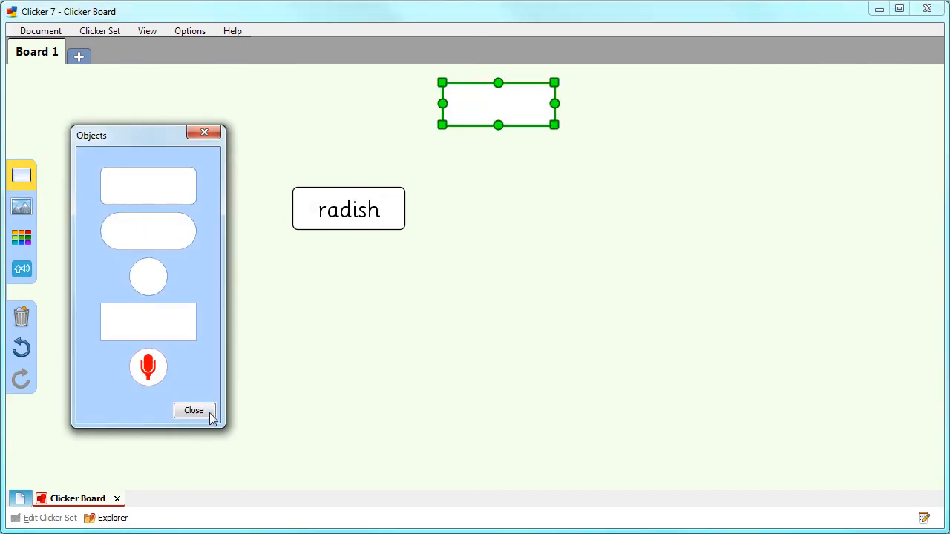
click(193, 410)
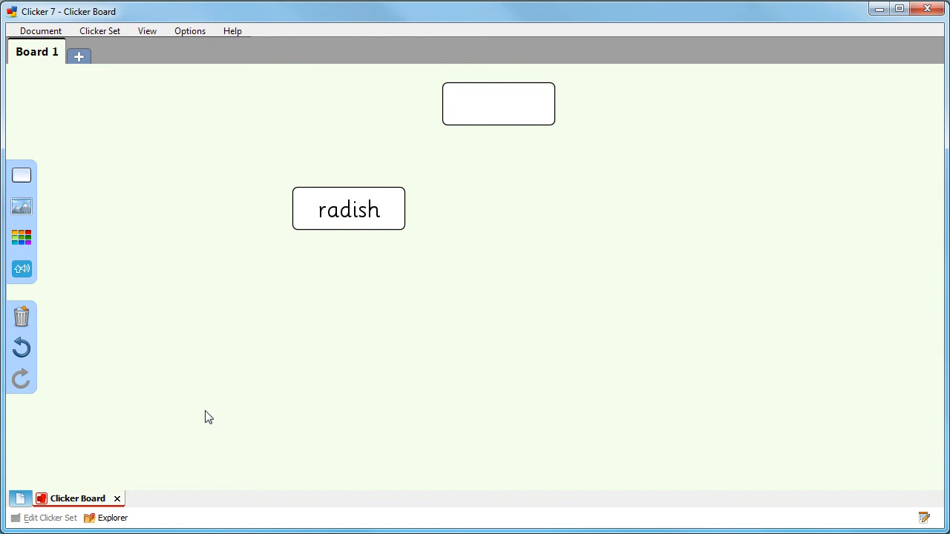
mouse_move(472, 178)
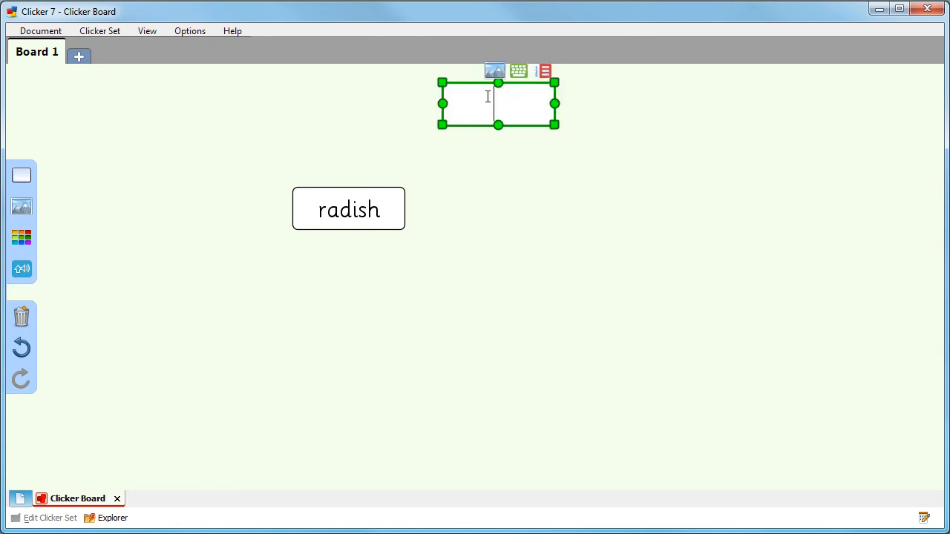
Enter 'tomato' in the second box using the word prediction list
text(tom)
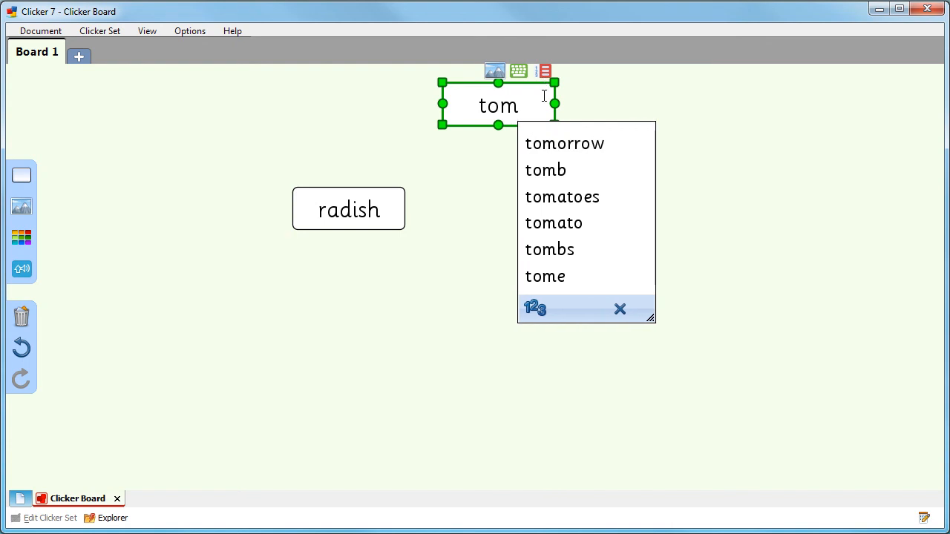
click(553, 222)
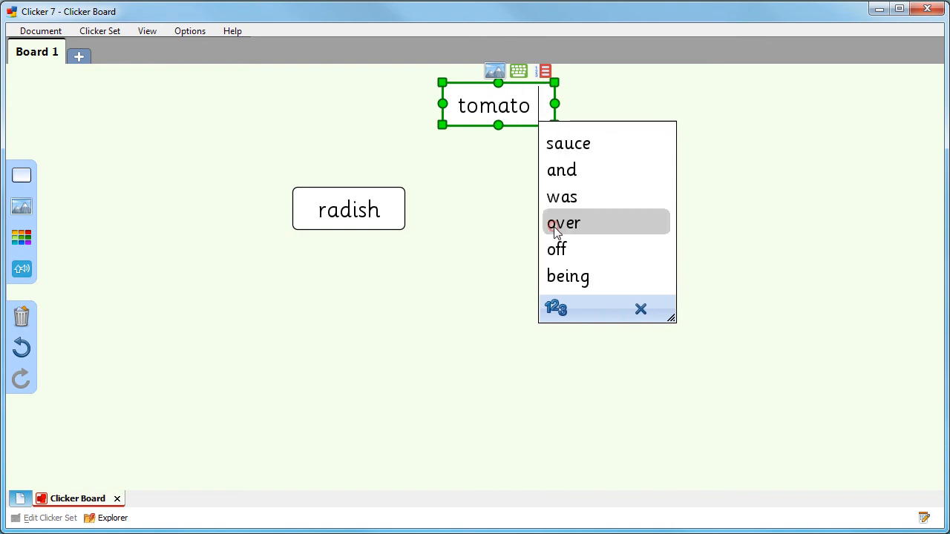
click(644, 316)
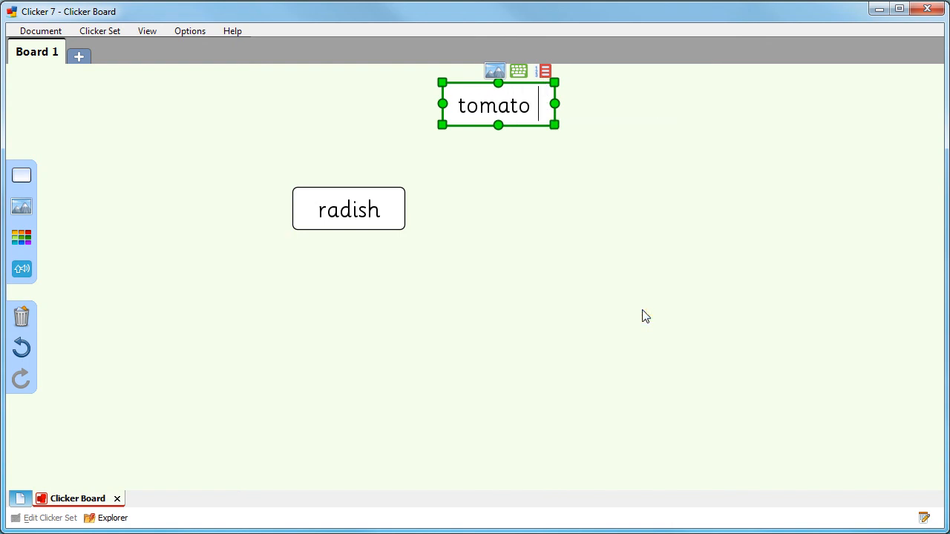